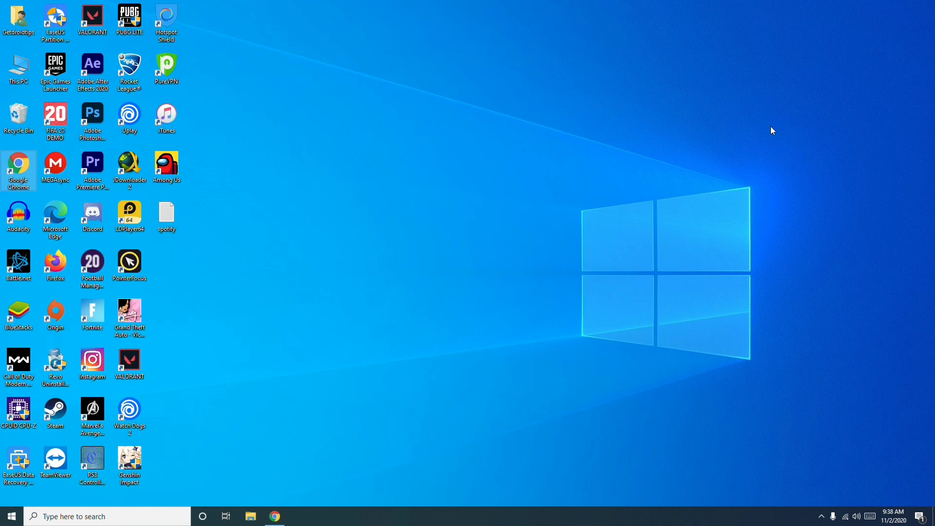
{"action": "mouse_move", "coordinate": [448, 228]}
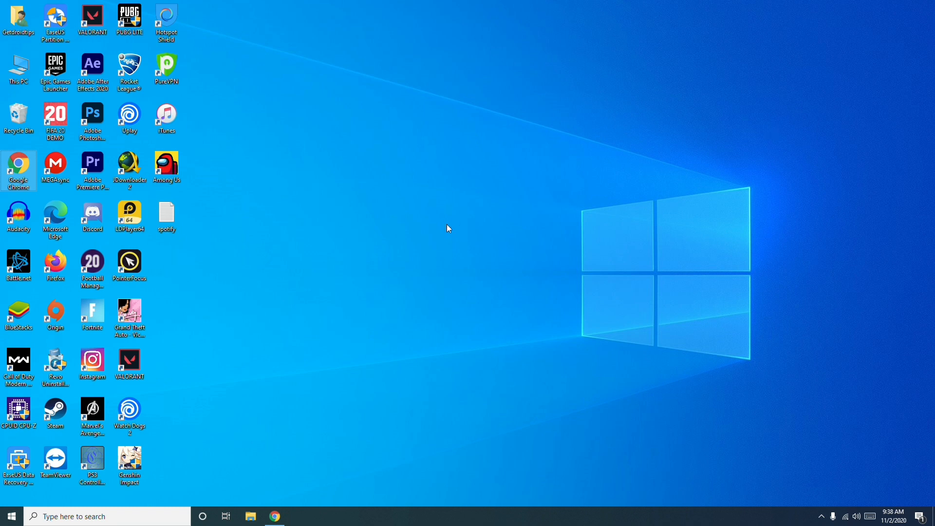
{"action": "mouse_move", "coordinate": [387, 520]}
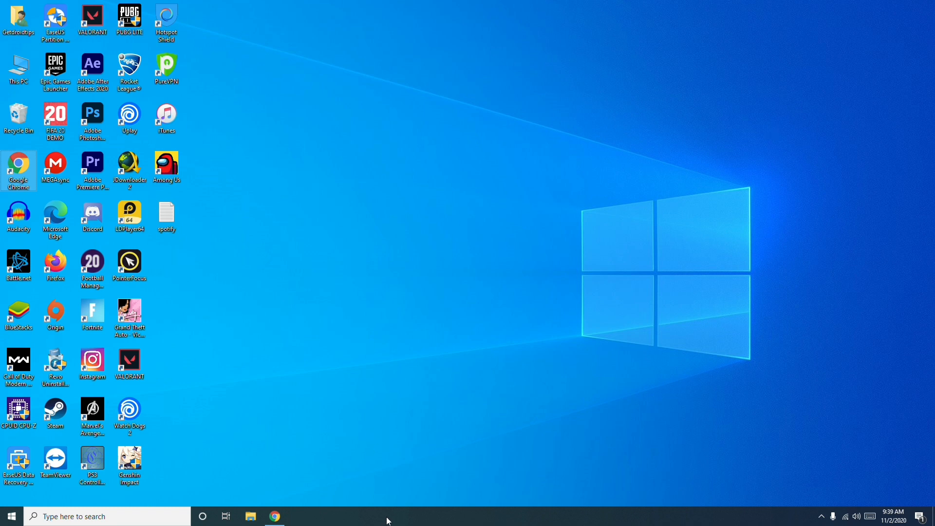
Launch Task Manager from the taskbar menu, maximize it and show the Performance CPU graph.
{"action": "right_click", "coordinate": [387, 517]}
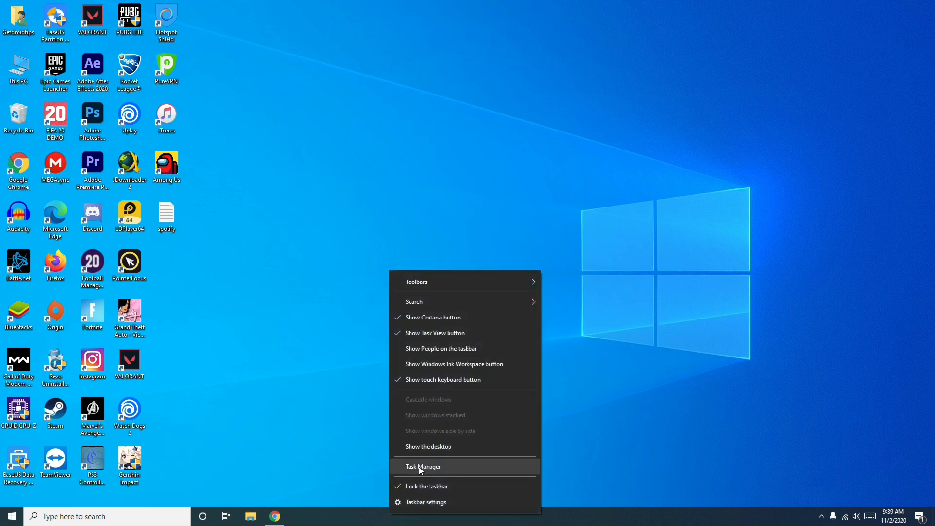
{"action": "left_click", "coordinate": [423, 467]}
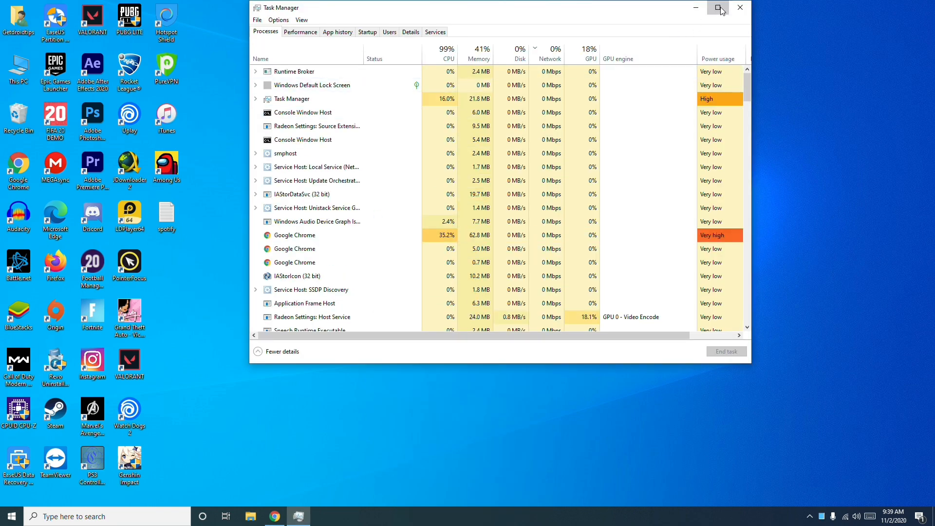
{"action": "left_click", "coordinate": [720, 7]}
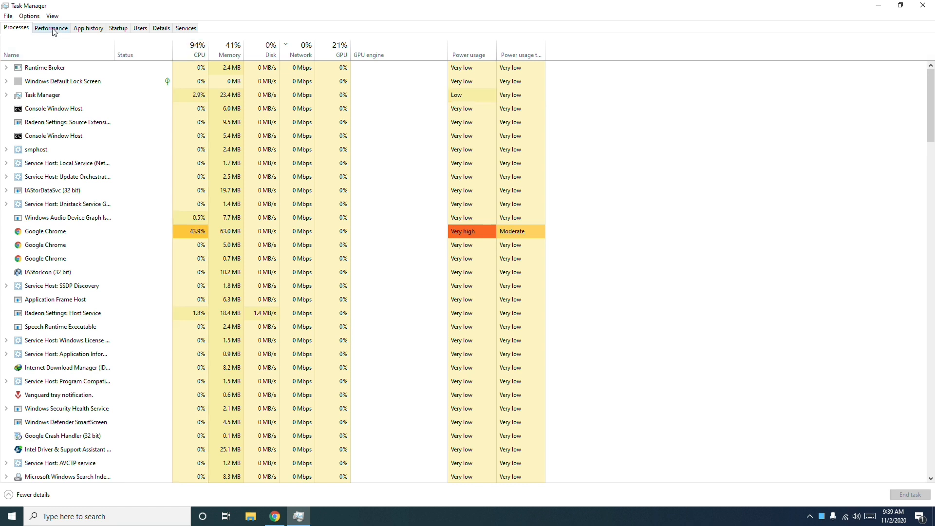
{"action": "left_click", "coordinate": [51, 27]}
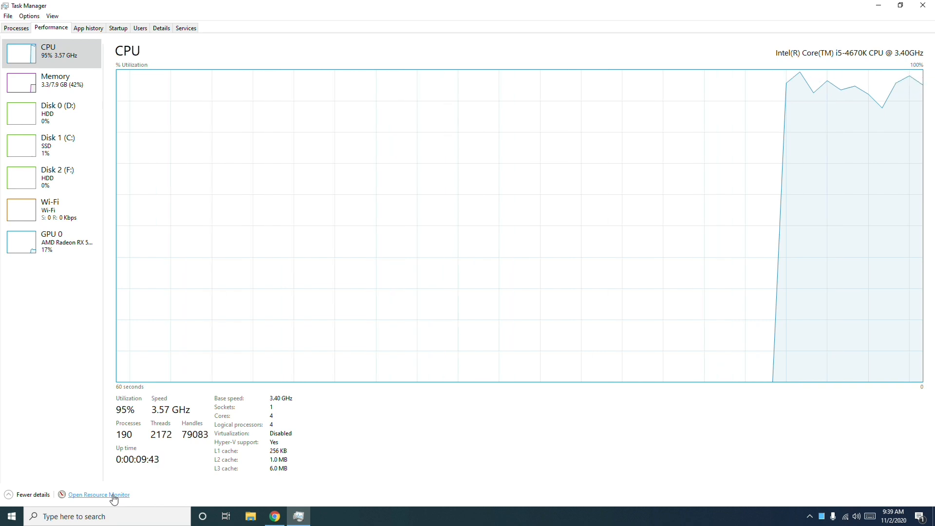
Launch Resource Monitor and inspect esrv.exe's send/receive traffic under Network Activity.
{"action": "left_click", "coordinate": [99, 495]}
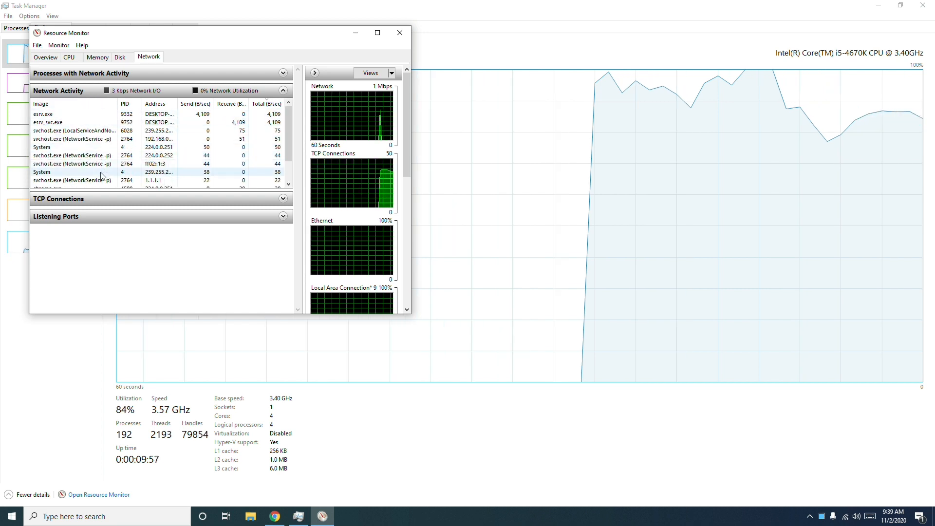
{"action": "mouse_move", "coordinate": [41, 104]}
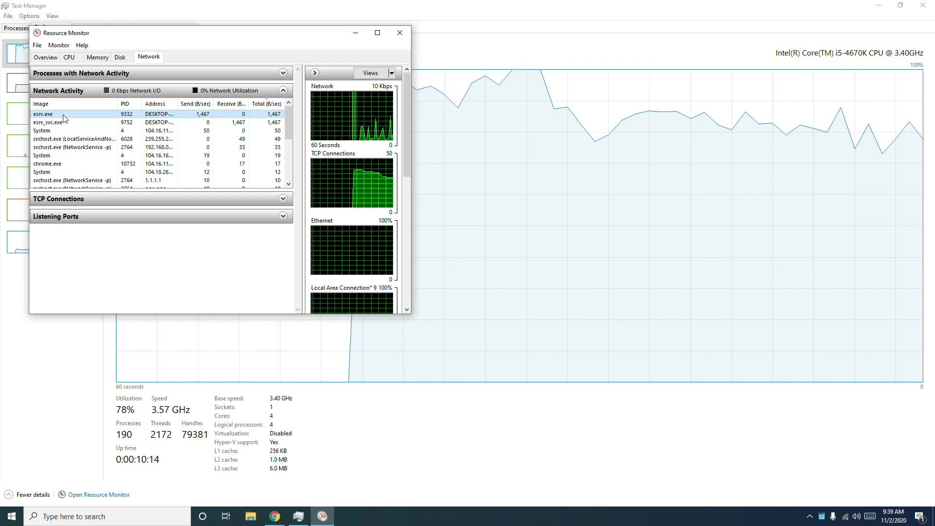
{"action": "left_click", "coordinate": [48, 123]}
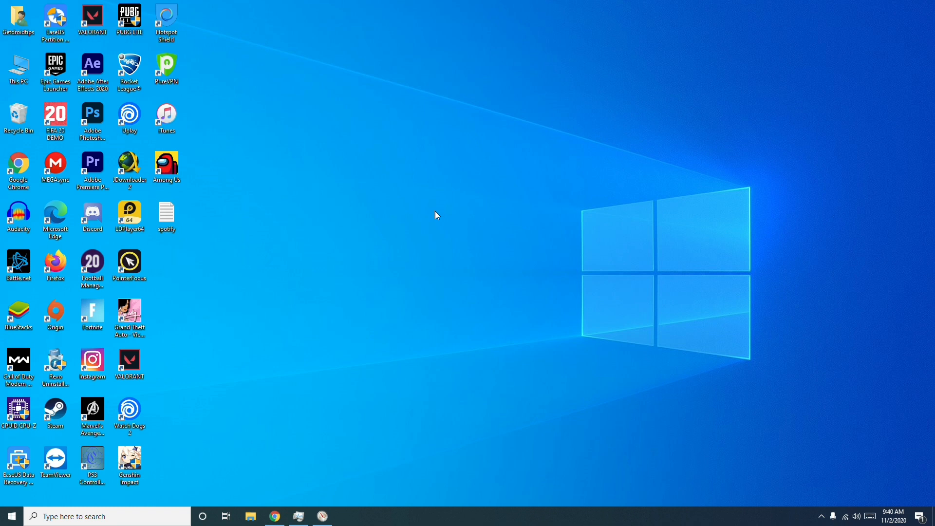
Restore the Chrome window with the speedtest.net tab from the taskbar.
{"action": "left_click", "coordinate": [274, 516]}
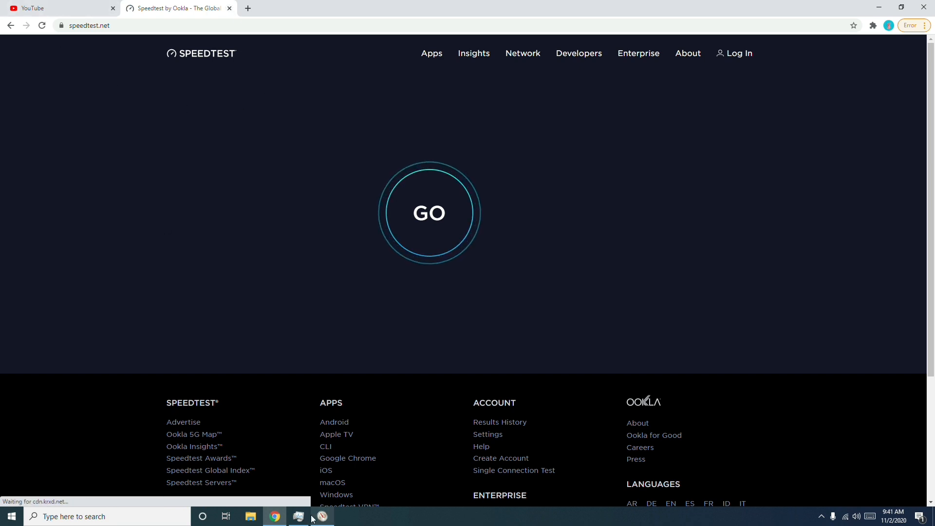
Start the Speedtest by Ookla internet speed test with the GO button.
{"action": "left_click", "coordinate": [323, 516]}
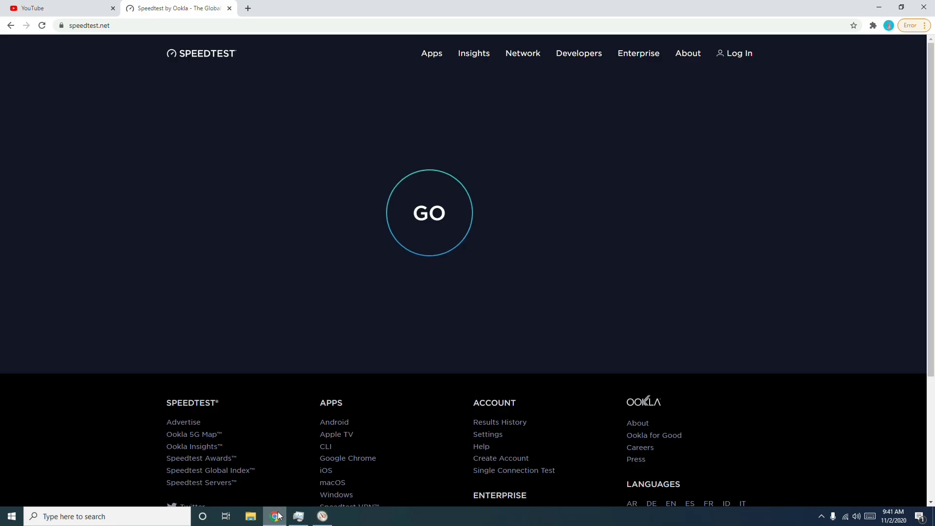
{"action": "left_click", "coordinate": [428, 213]}
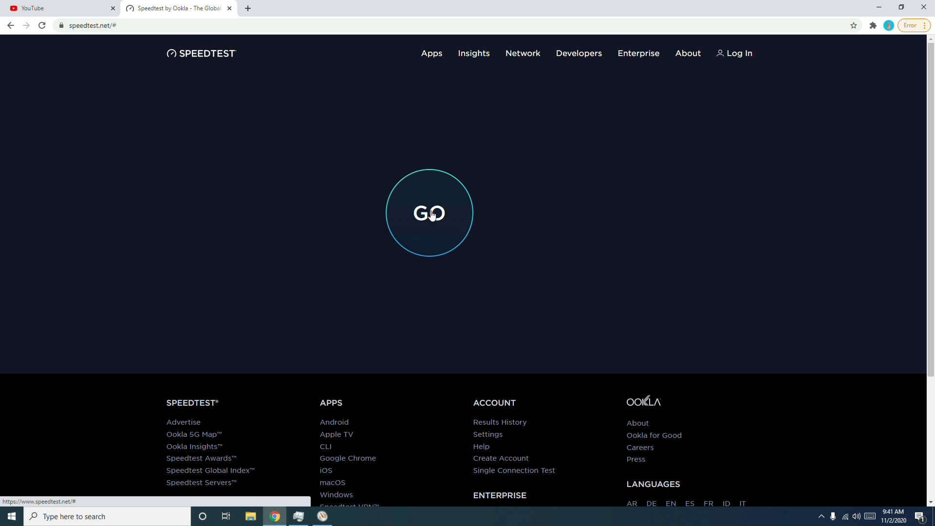
{"action": "mouse_move", "coordinate": [455, 224]}
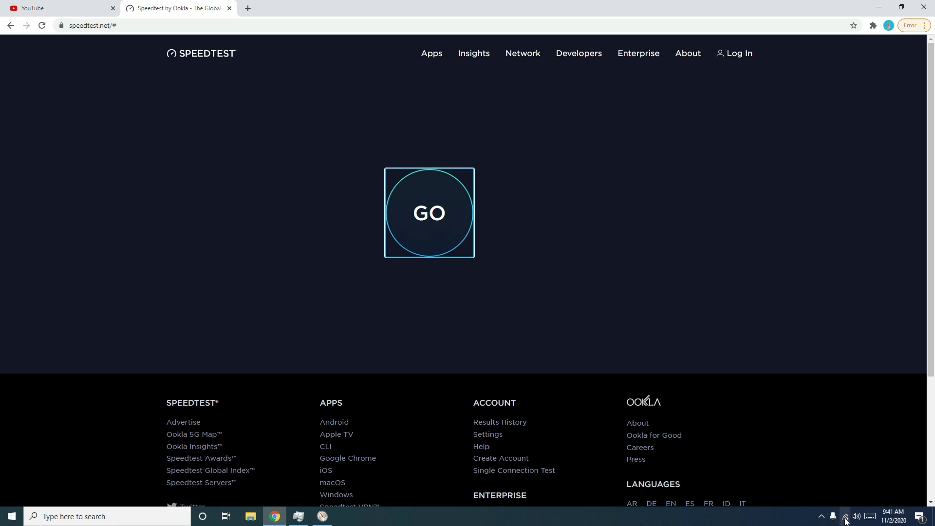
{"action": "mouse_move", "coordinate": [368, 167]}
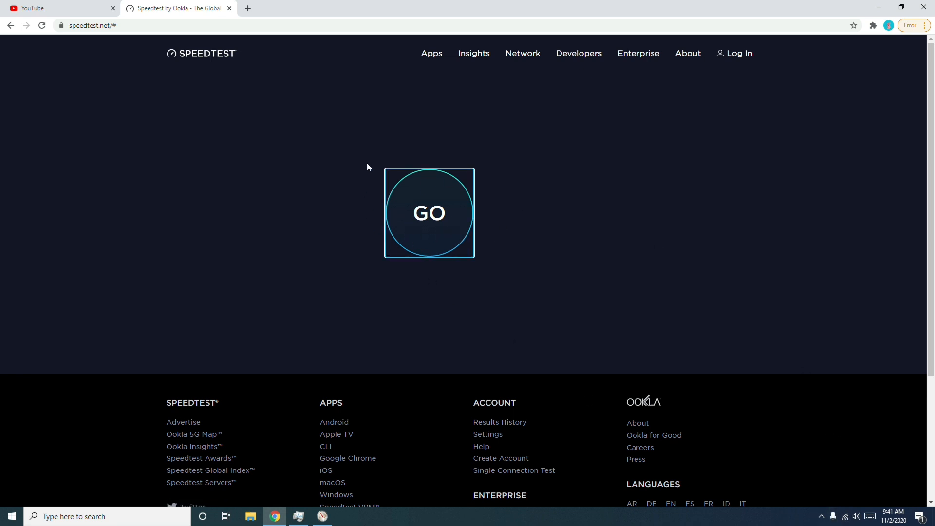
{"action": "mouse_move", "coordinate": [452, 190]}
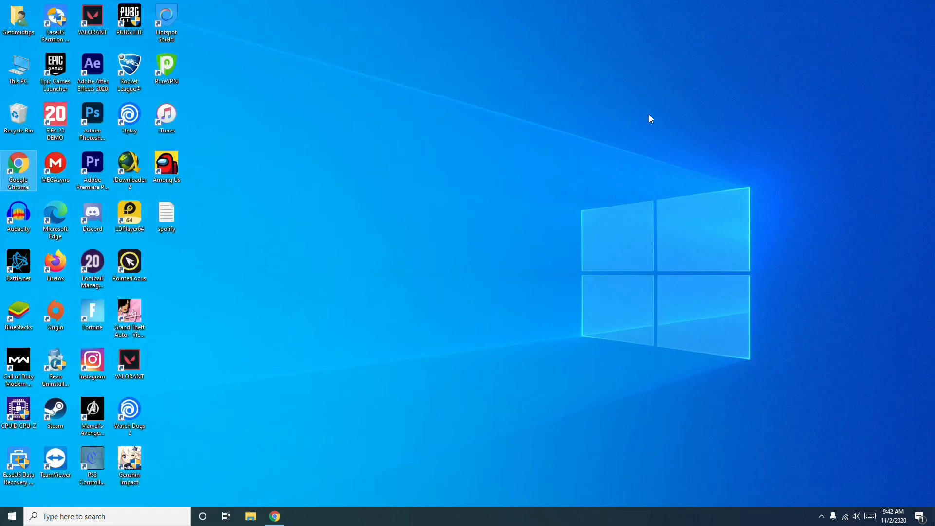
{"action": "mouse_move", "coordinate": [493, 158]}
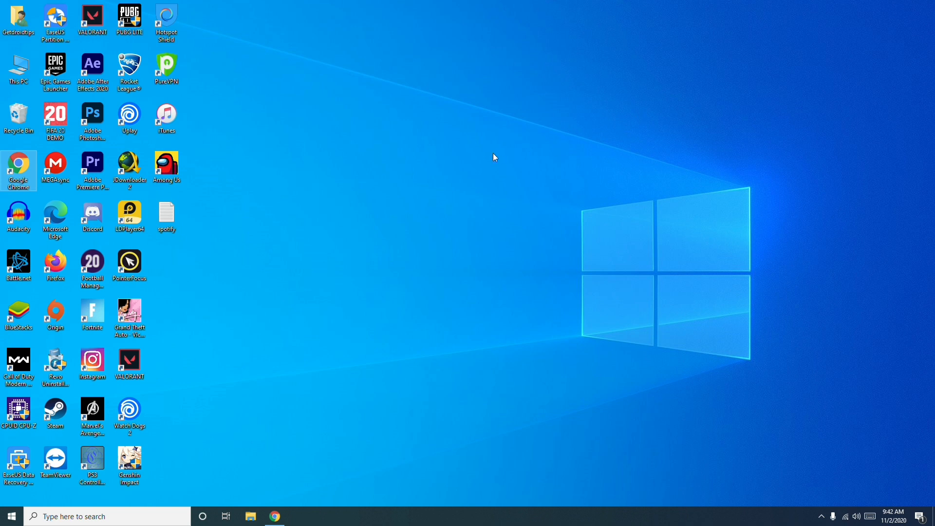